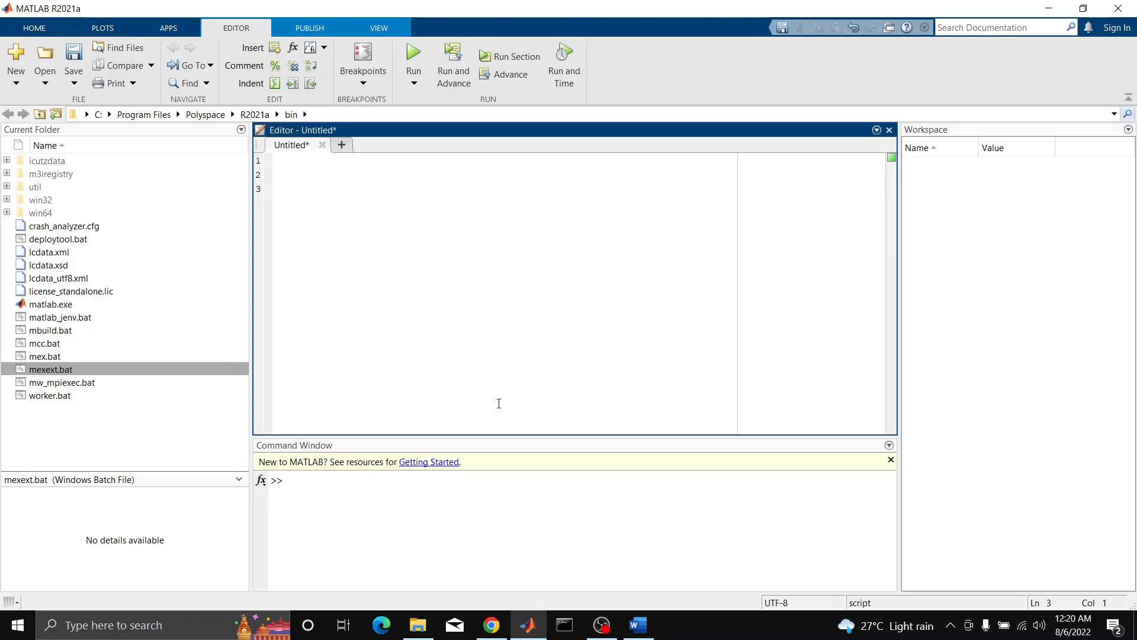
- Switch to Chrome and scroll the Arithmetic Operations page to the Basic Arithmetic tables
left_click(294, 188)
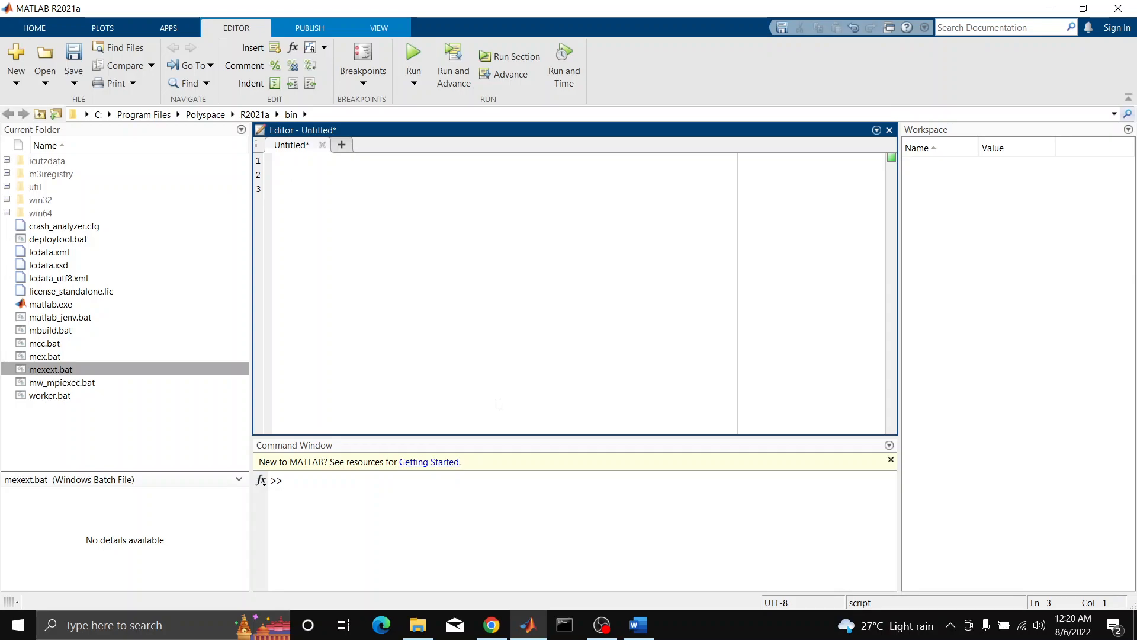
mouse_move(726, 252)
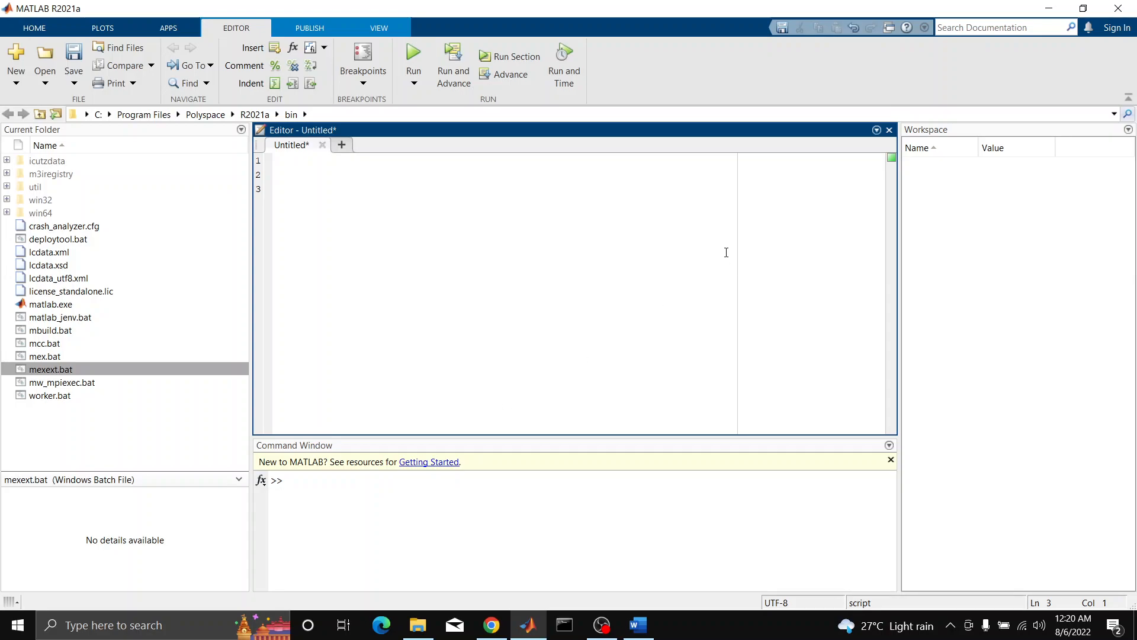
left_click(1007, 28)
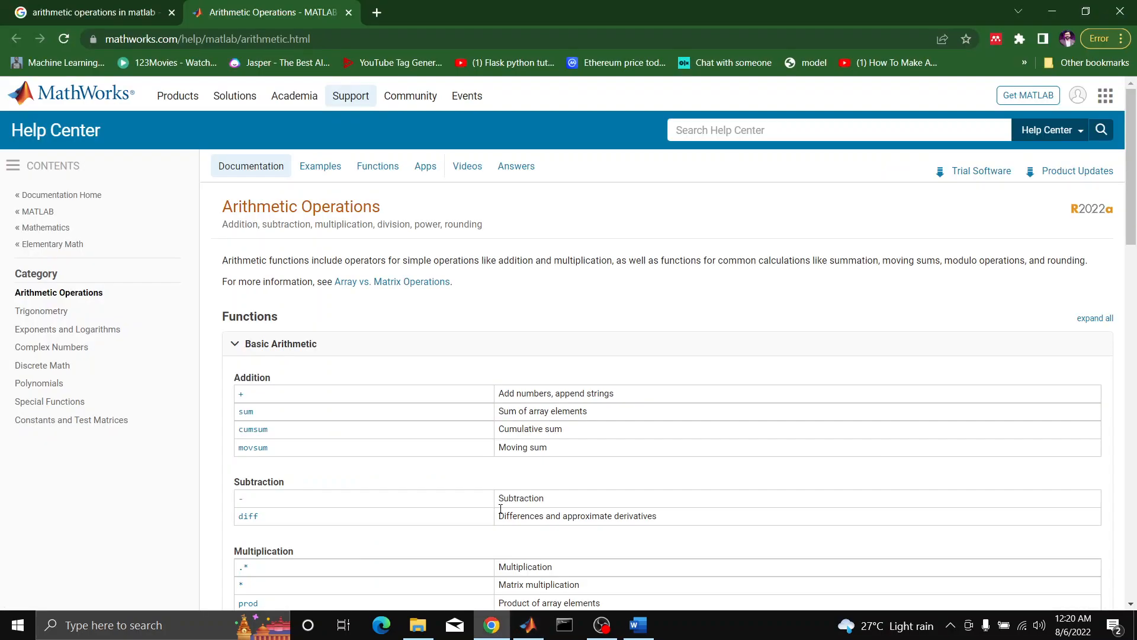
mouse_move(469, 334)
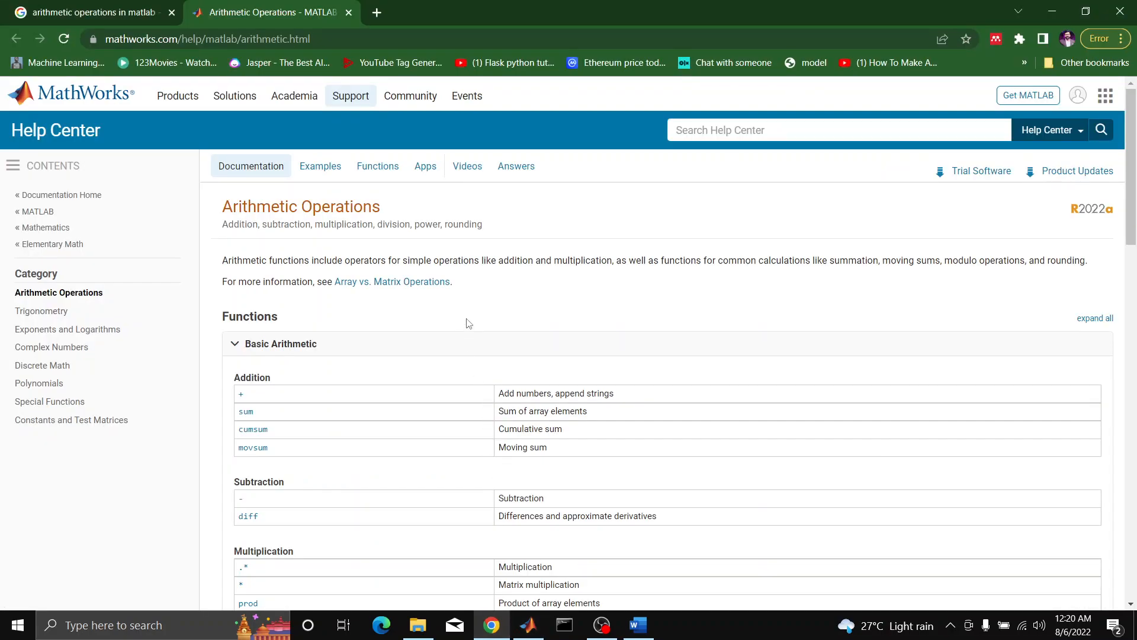
mouse_move(481, 310)
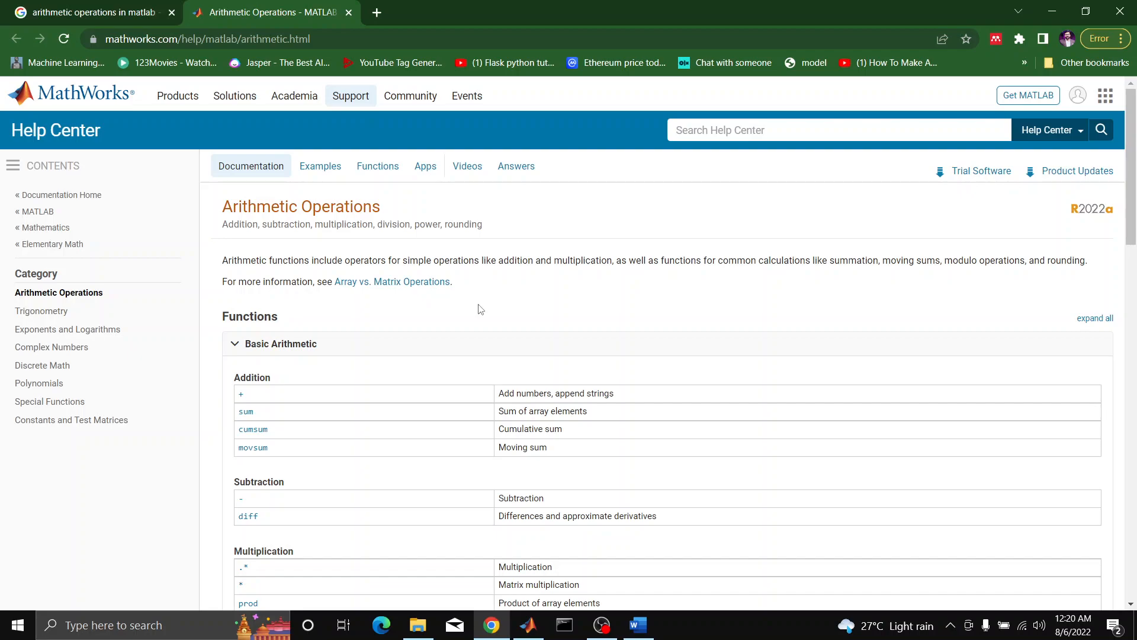
scroll("down", 3)
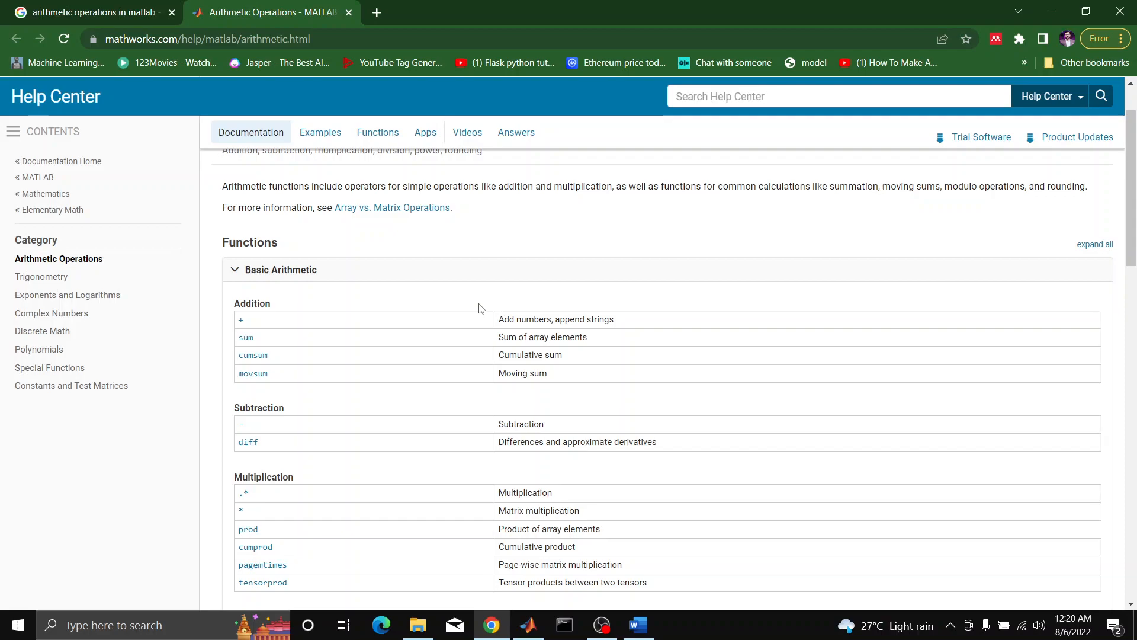
scroll("down", 3)
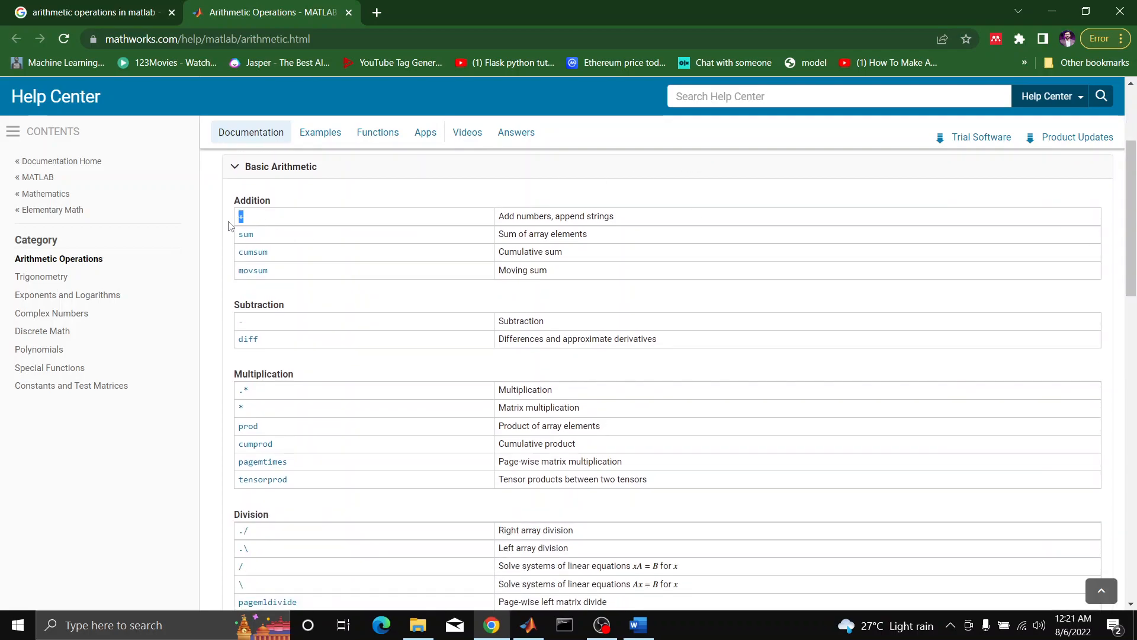
mouse_move(343, 223)
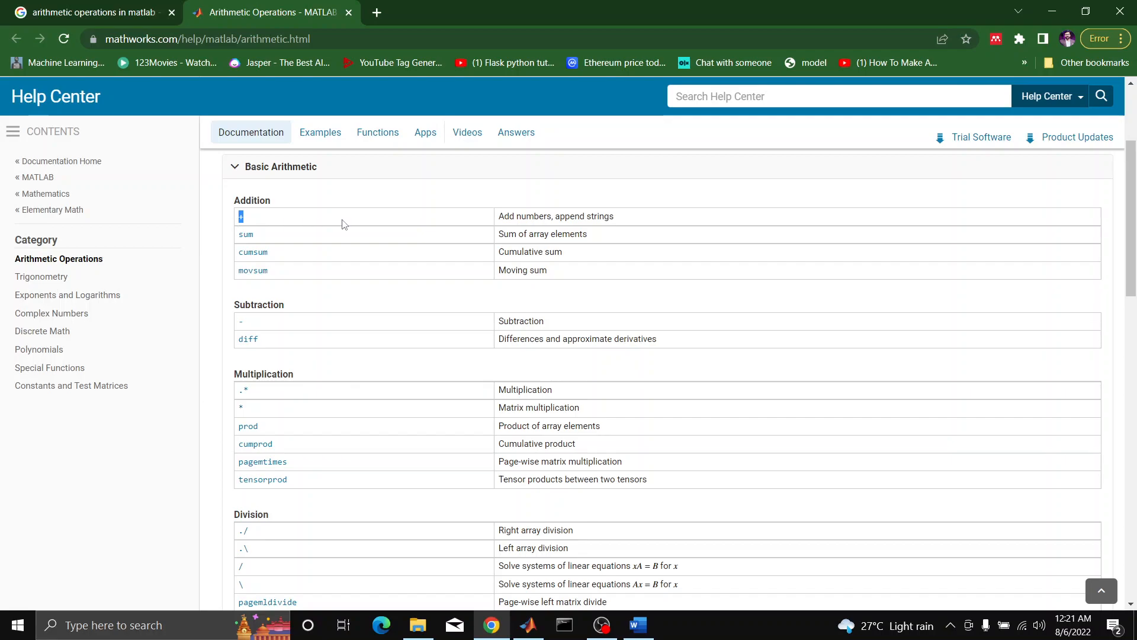
mouse_move(361, 218)
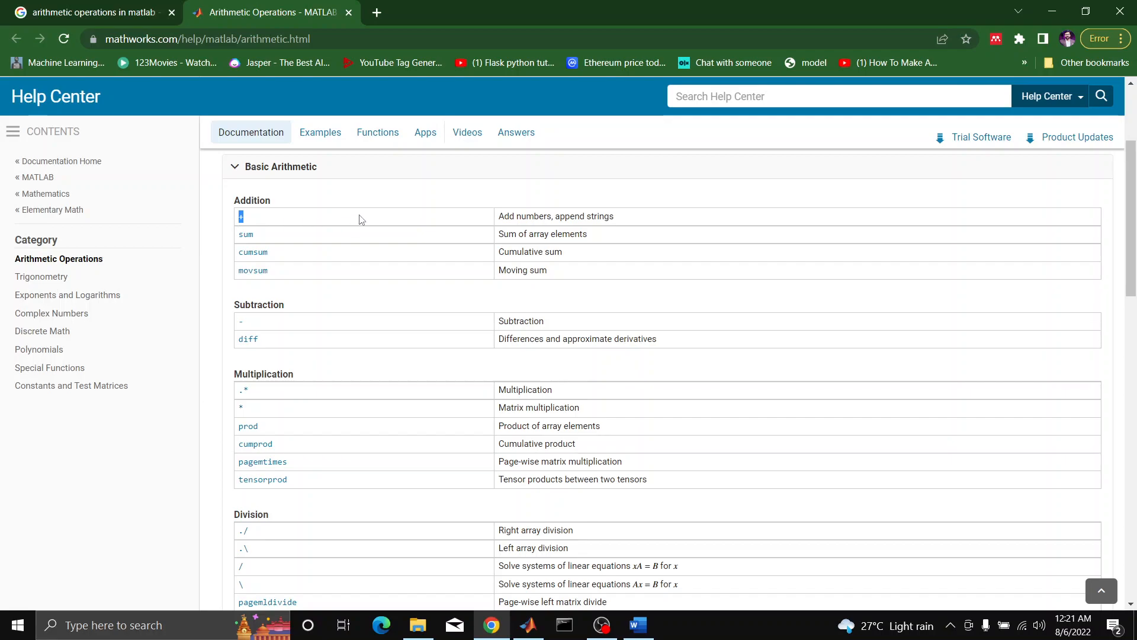
mouse_move(325, 238)
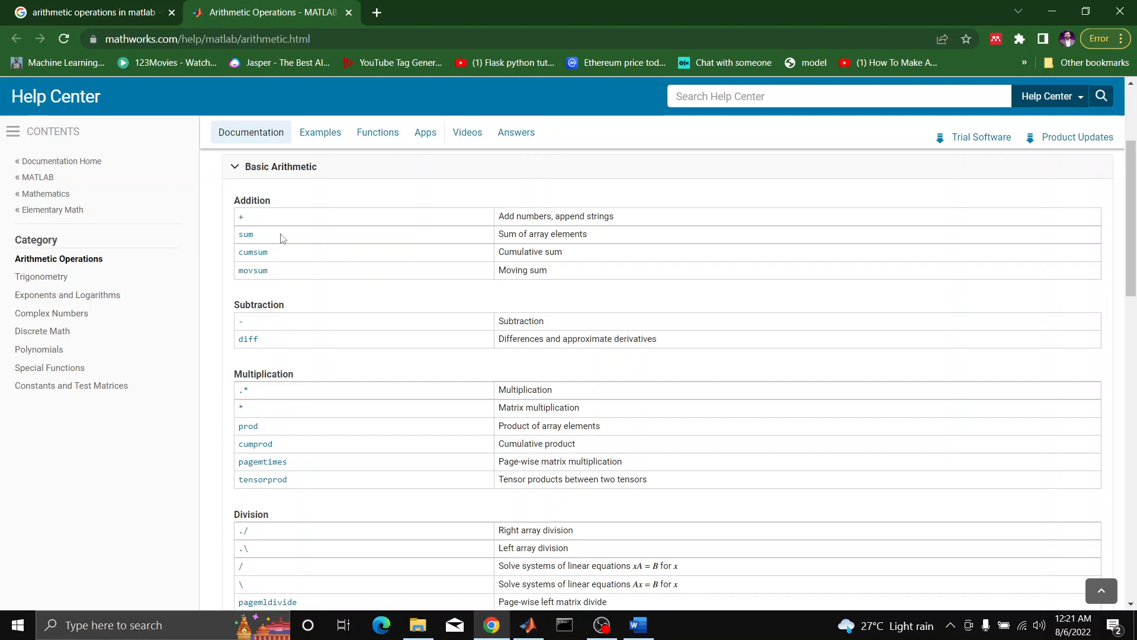
mouse_move(283, 257)
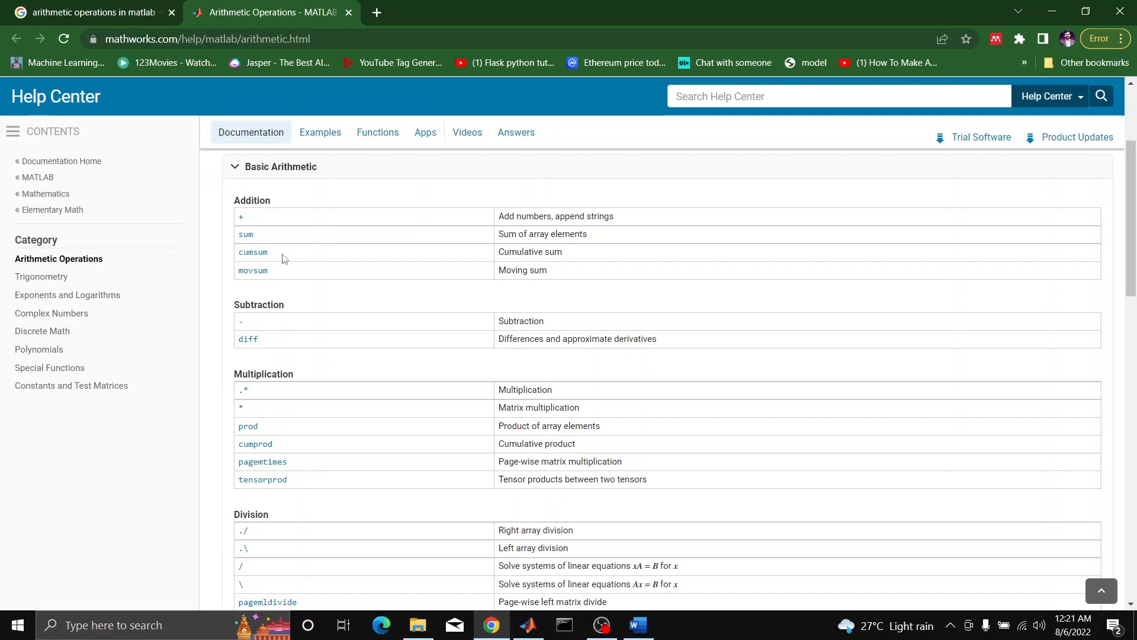
double_click(254, 252)
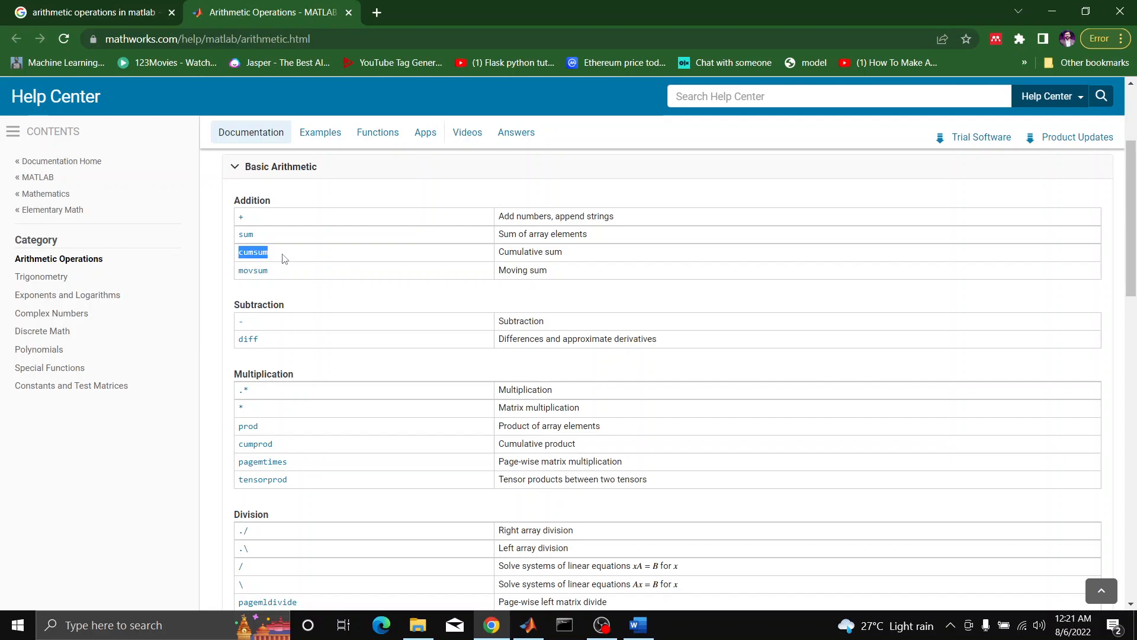
mouse_move(300, 348)
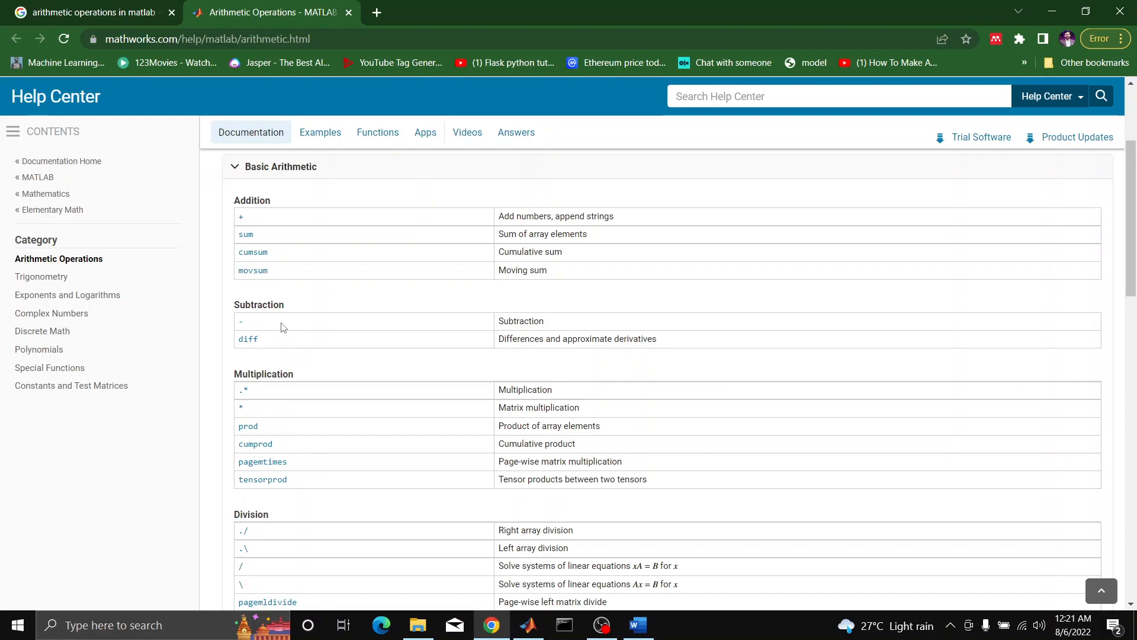
scroll("down", 3)
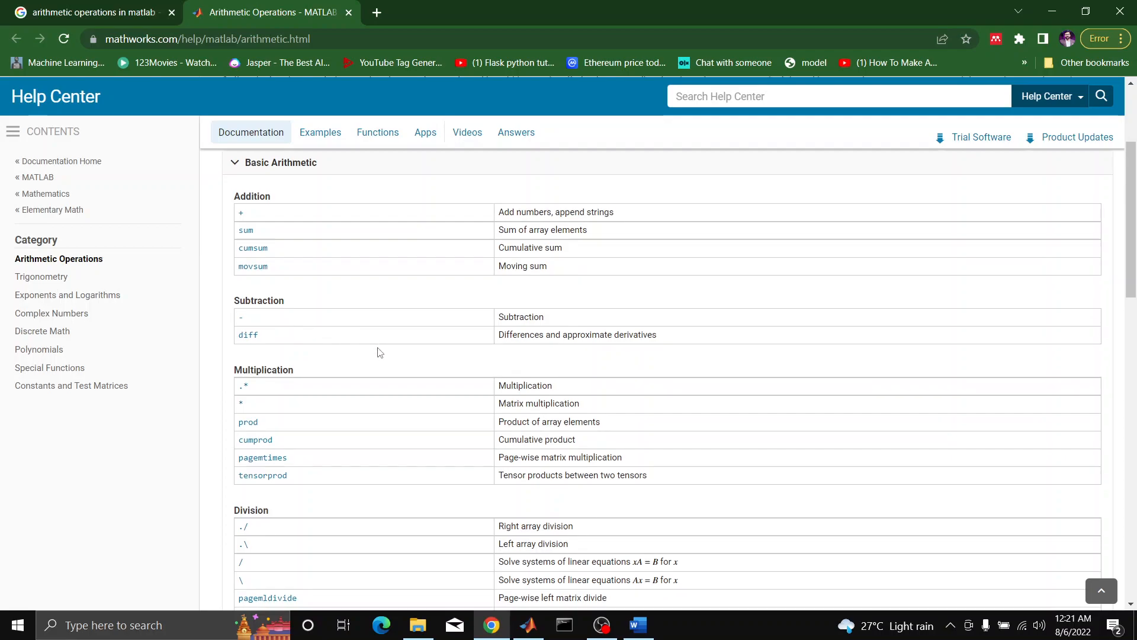
scroll("down", 3)
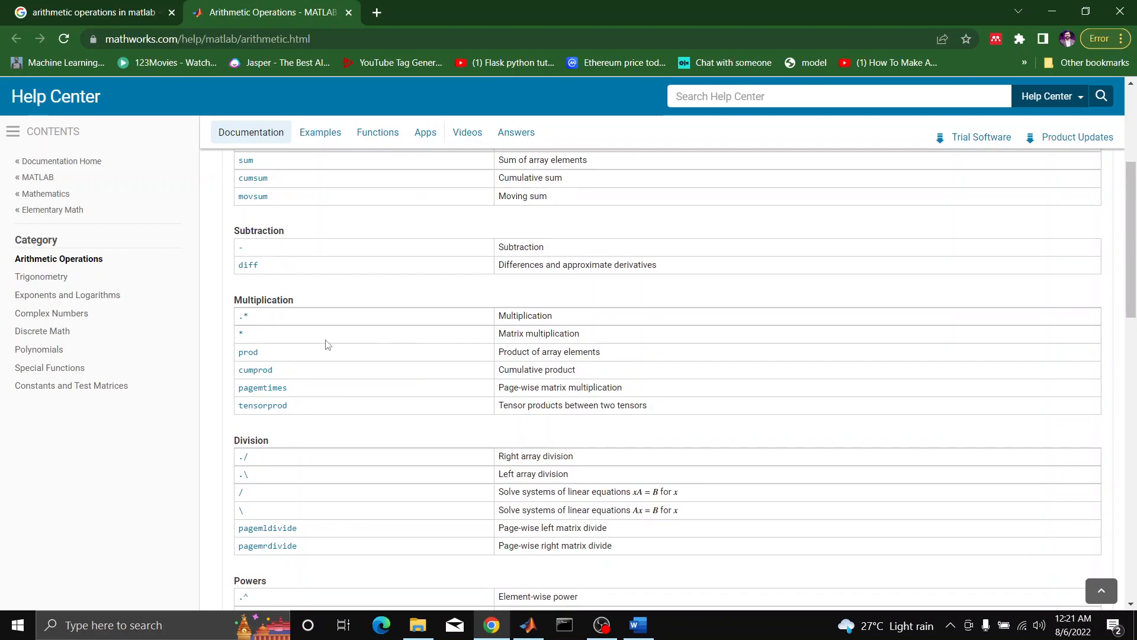
mouse_move(313, 320)
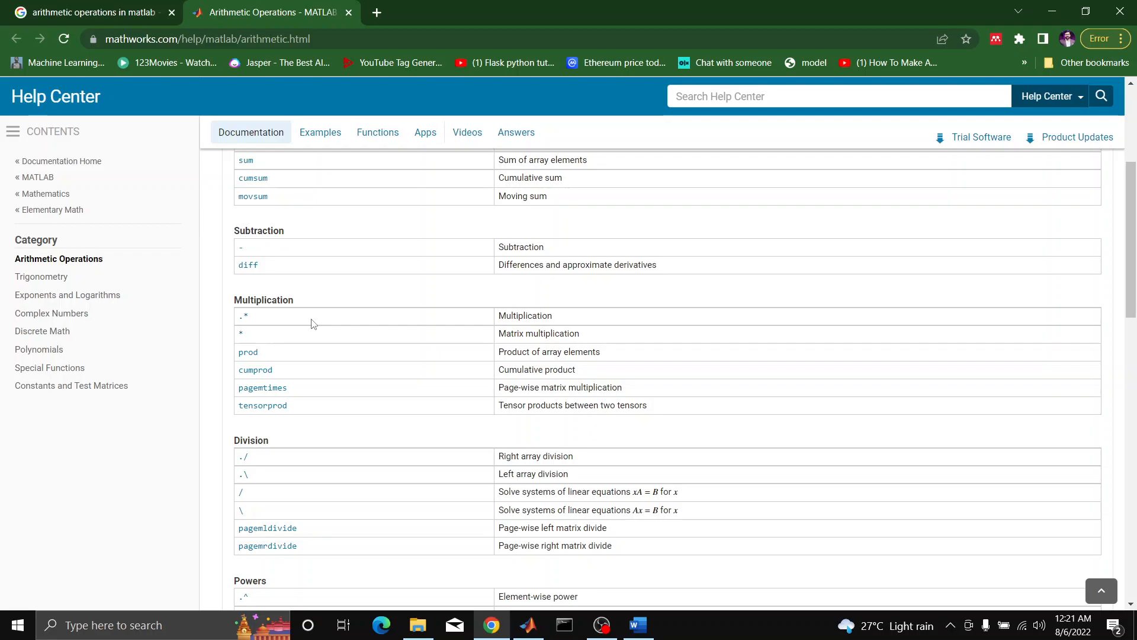
mouse_move(321, 350)
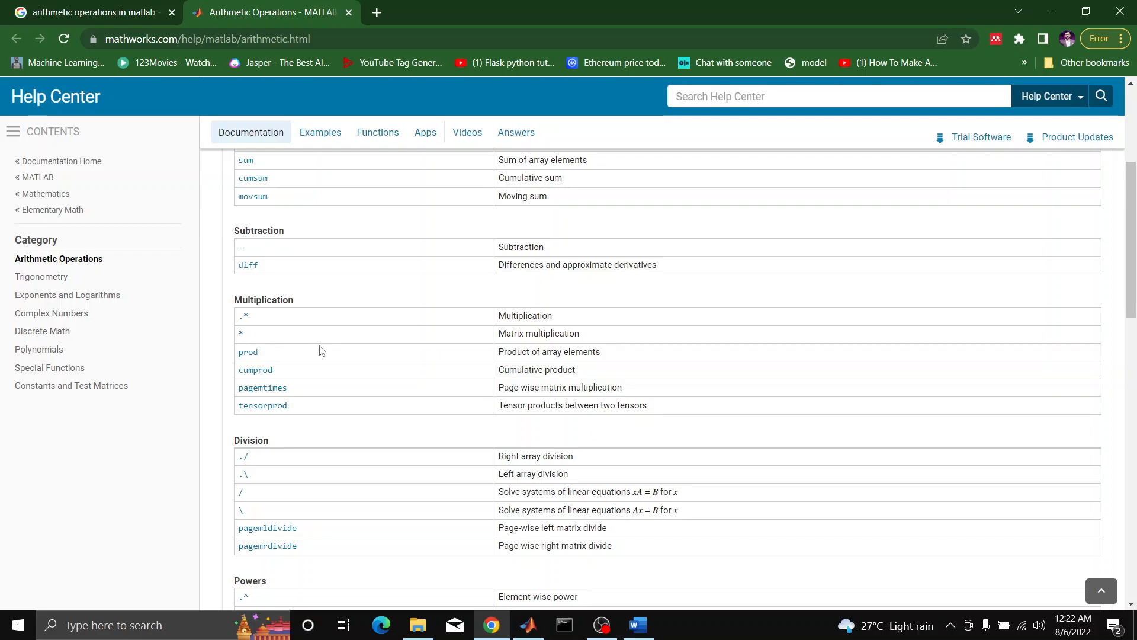
scroll("down", 3)
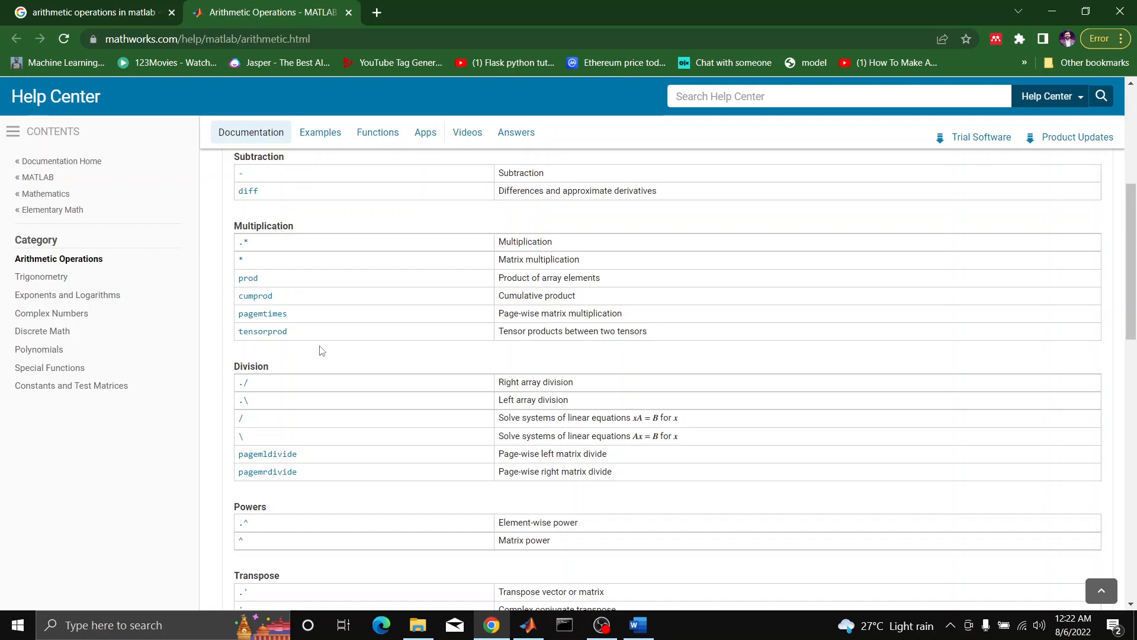
mouse_move(283, 386)
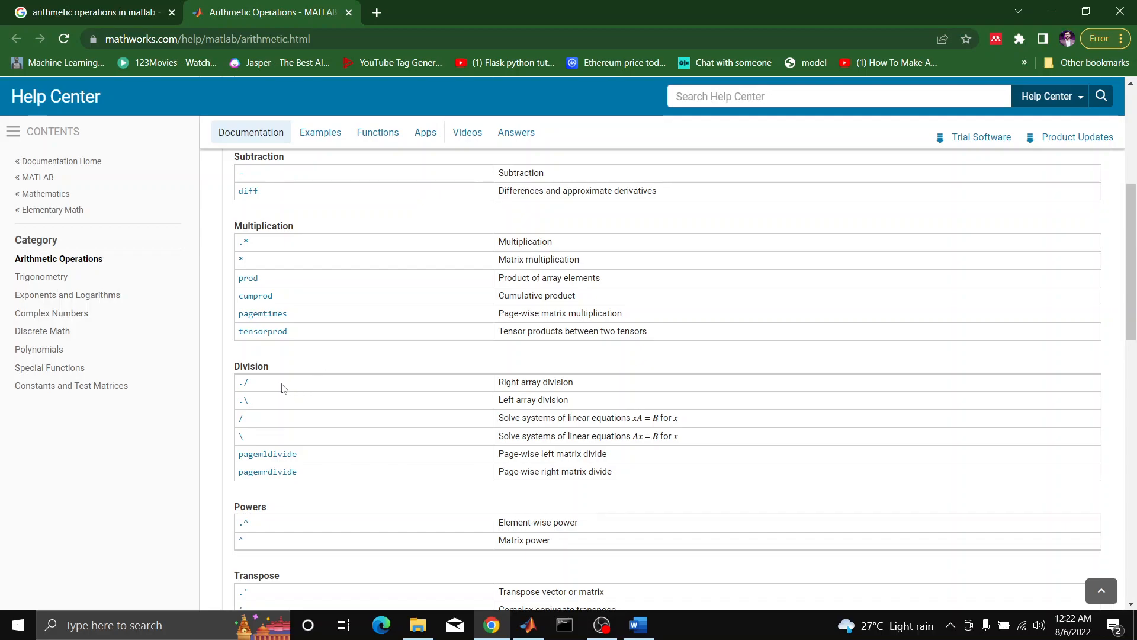
double_click(242, 383)
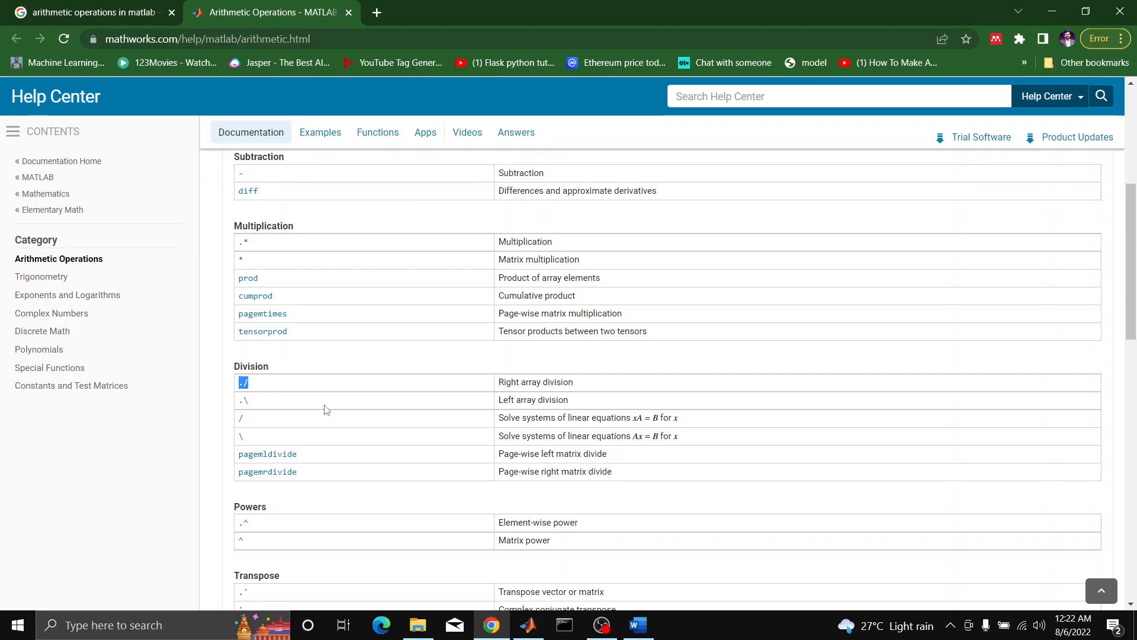
mouse_move(327, 391)
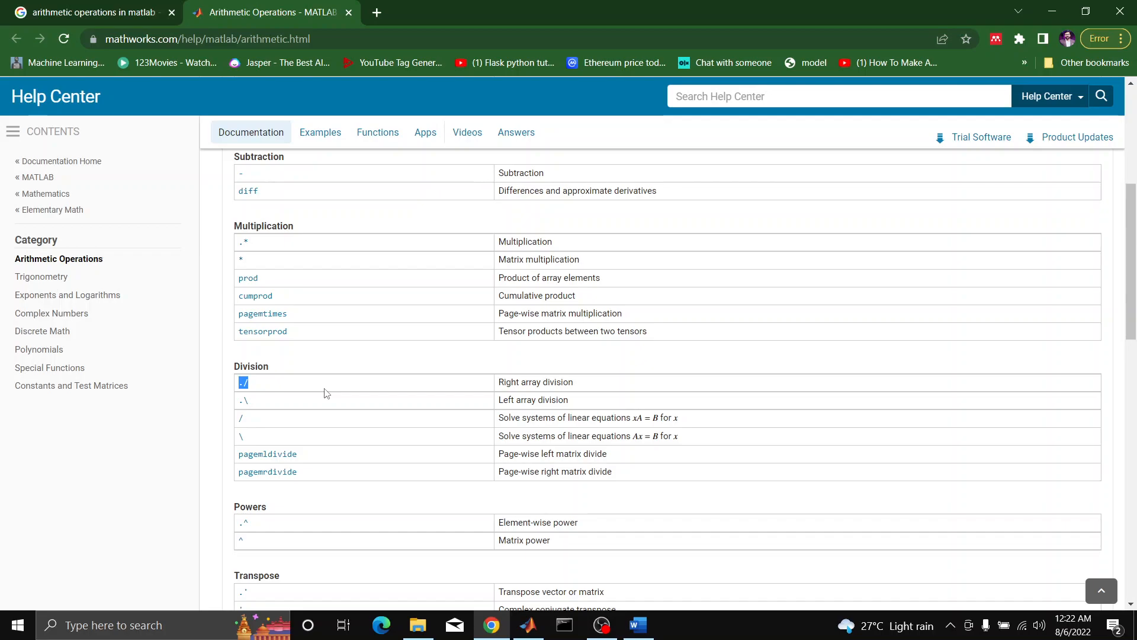
mouse_move(296, 409)
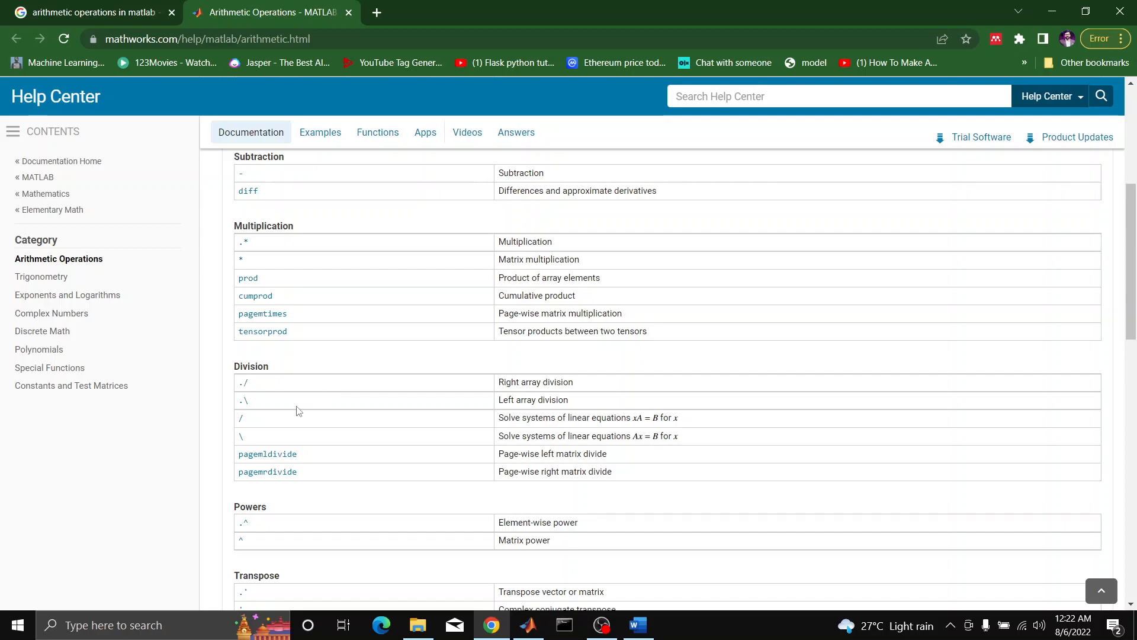
- Scroll to the Powers table and highlight the ^ matrix power operator
scroll("down", 3)
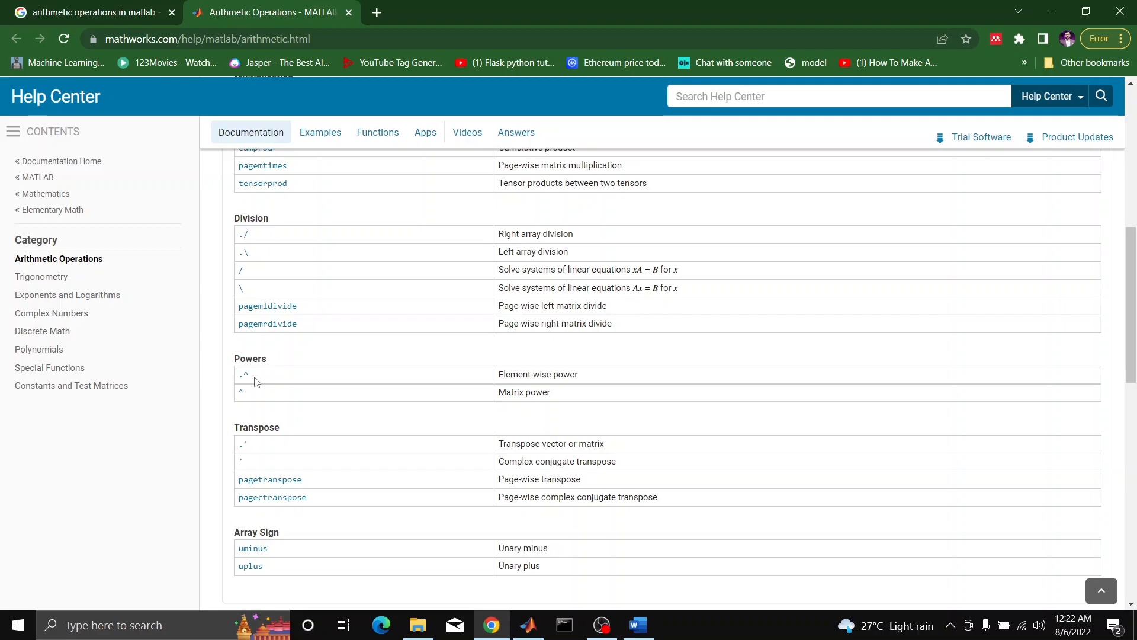
mouse_move(256, 398)
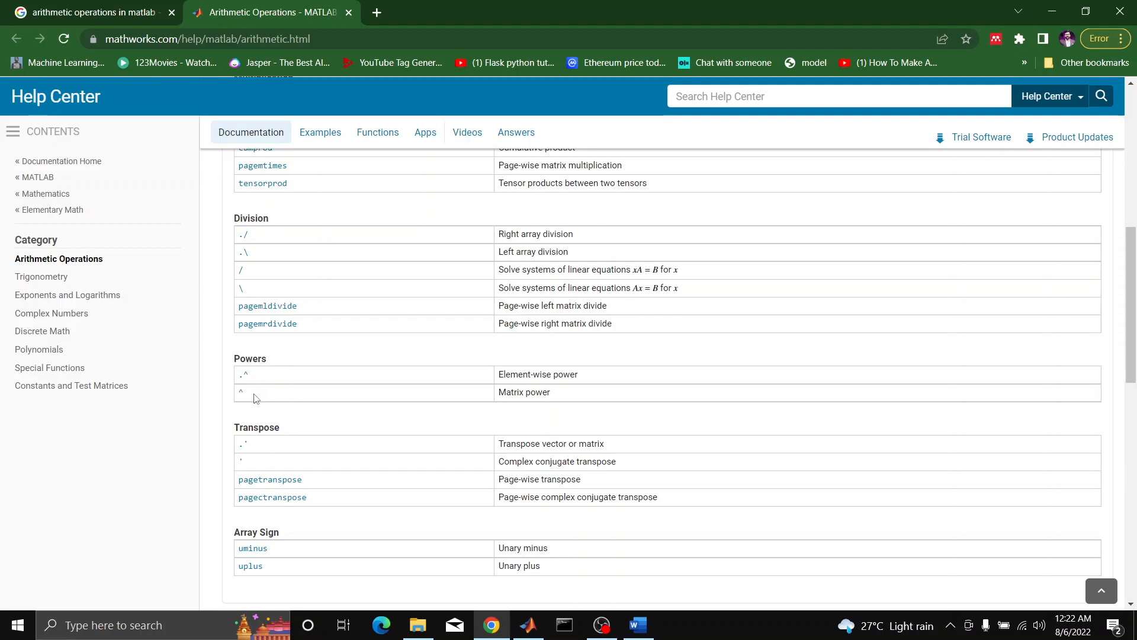
double_click(240, 391)
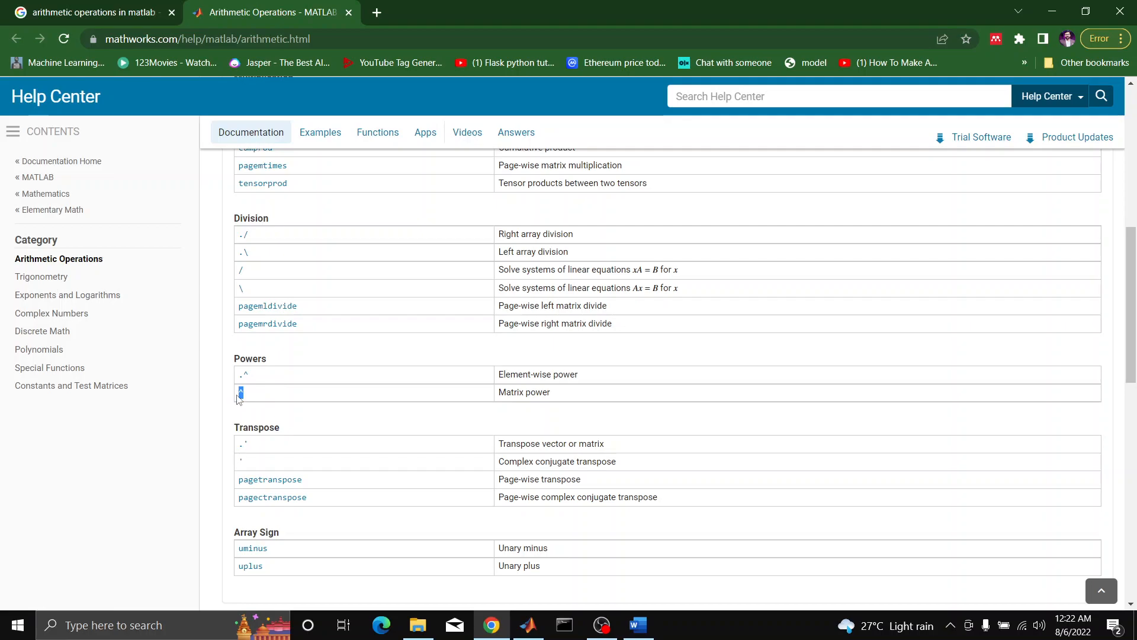
mouse_move(275, 381)
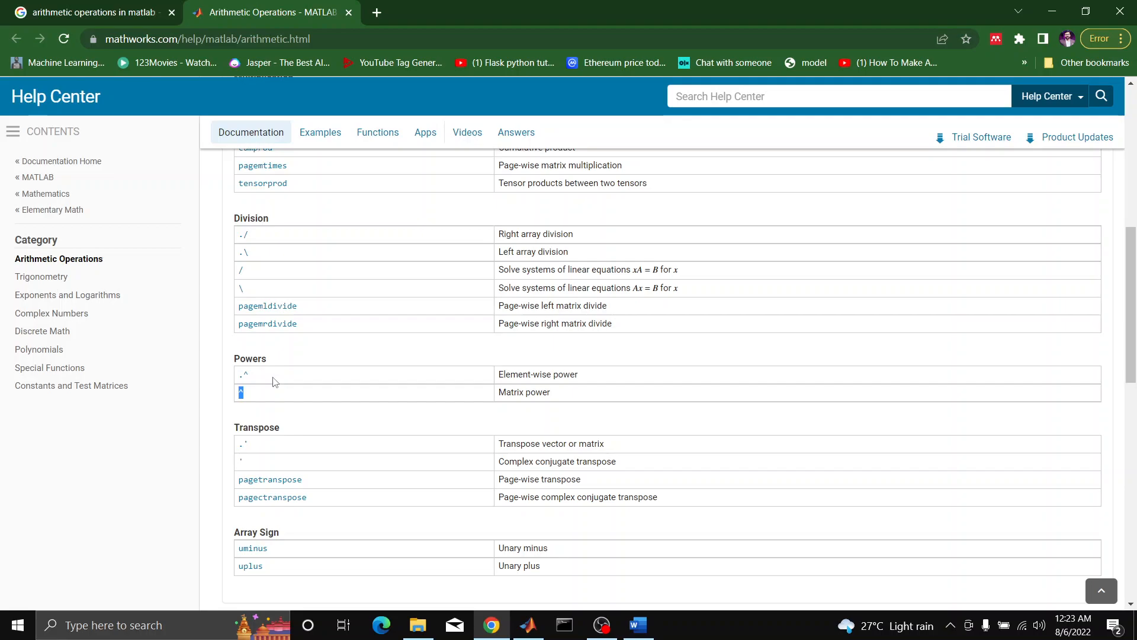
mouse_move(277, 434)
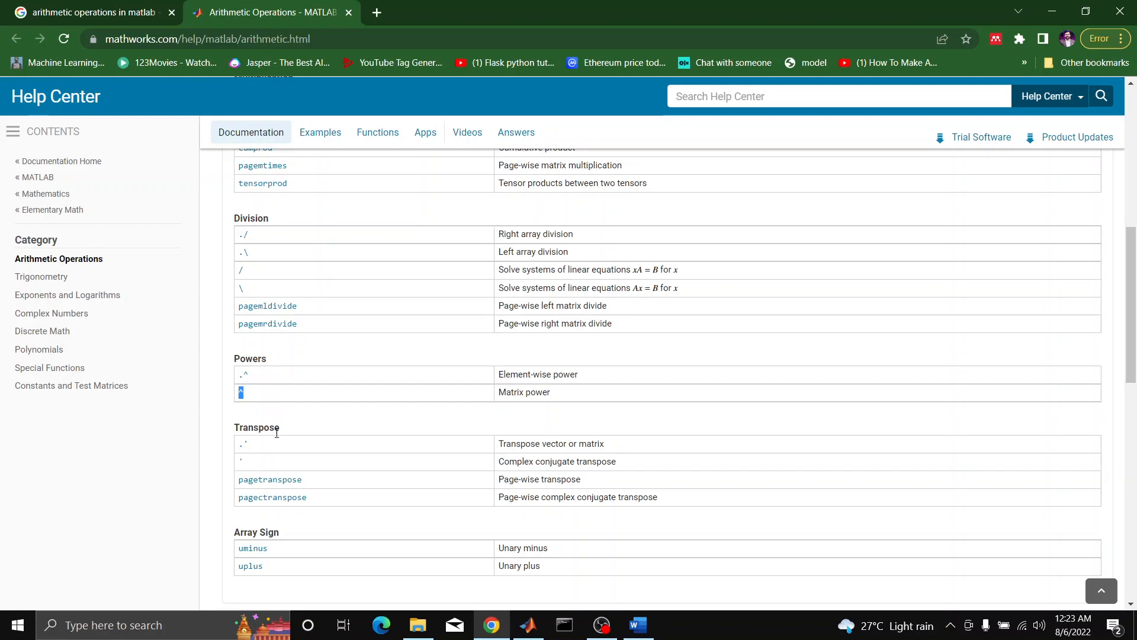
mouse_move(280, 454)
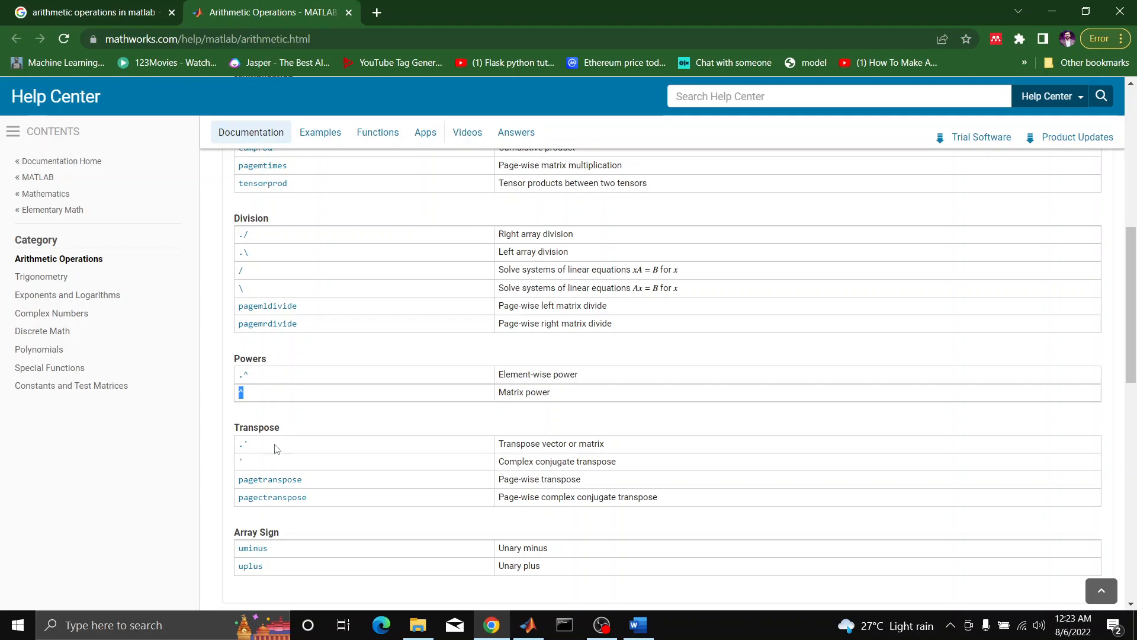
- Scroll past Array Sign, up to the page top, then back to the Subtraction and Multiplication tables
scroll("down", 3)
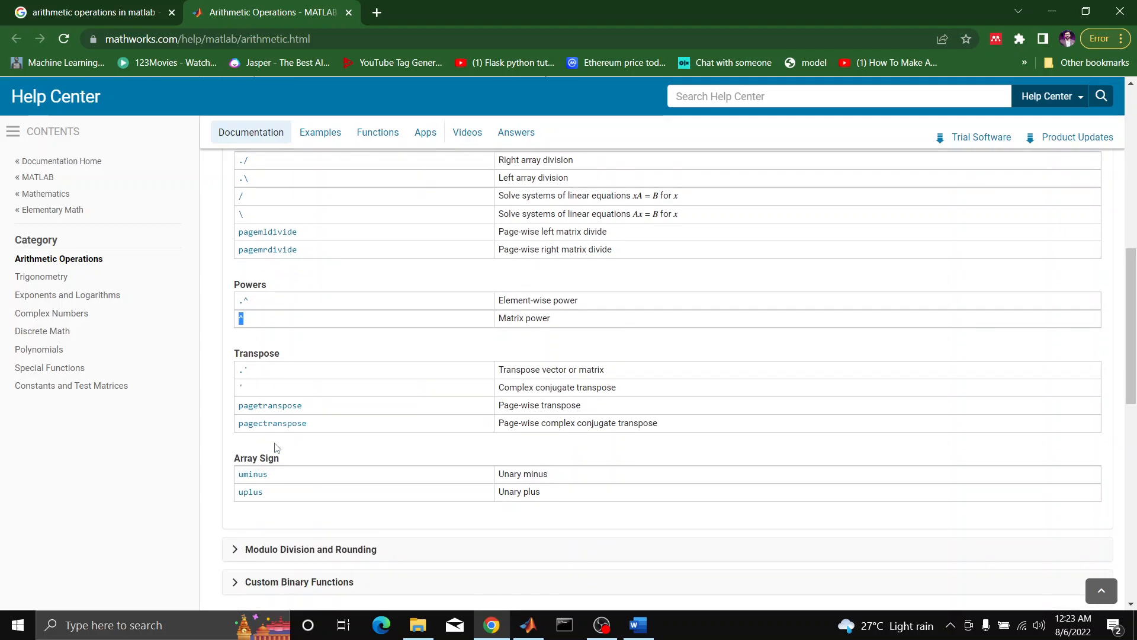
mouse_move(256, 391)
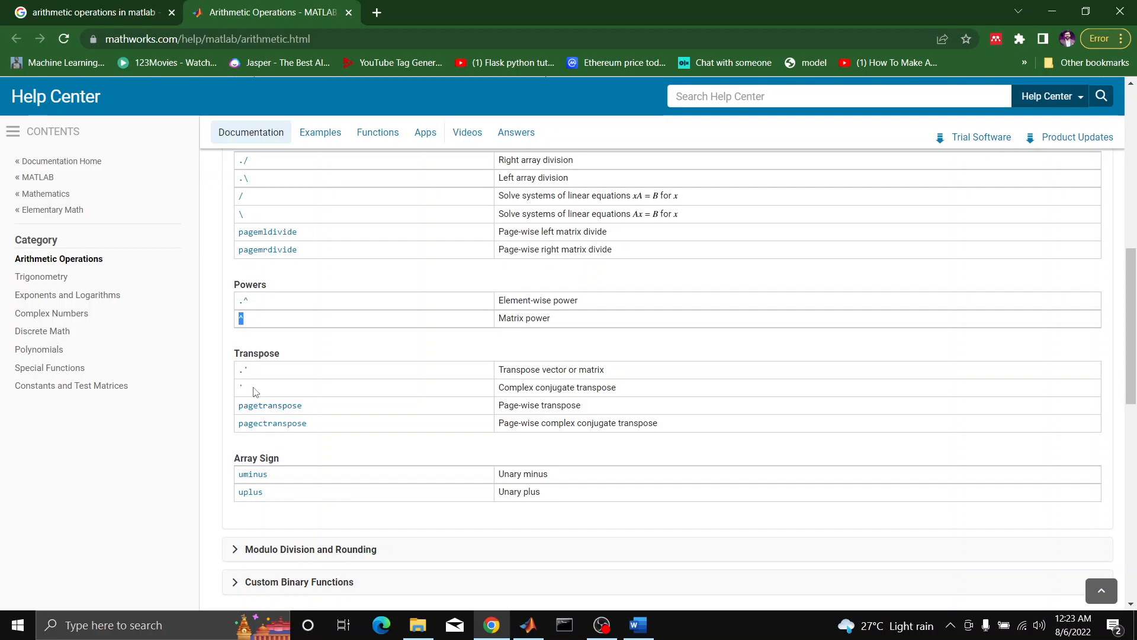
scroll("up", 3)
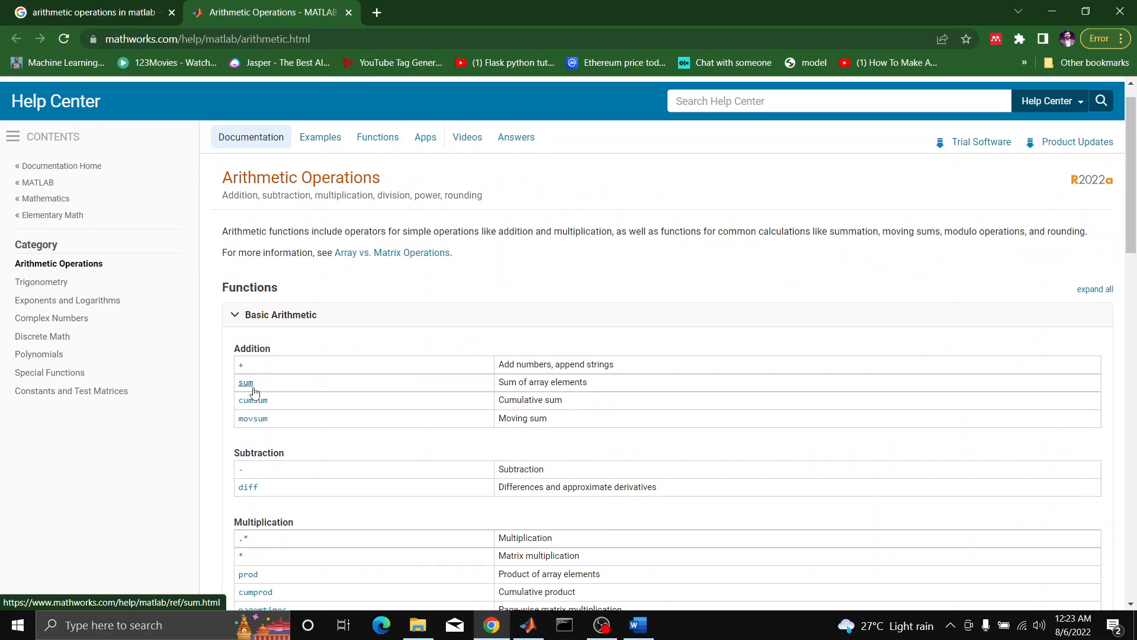
mouse_move(258, 387)
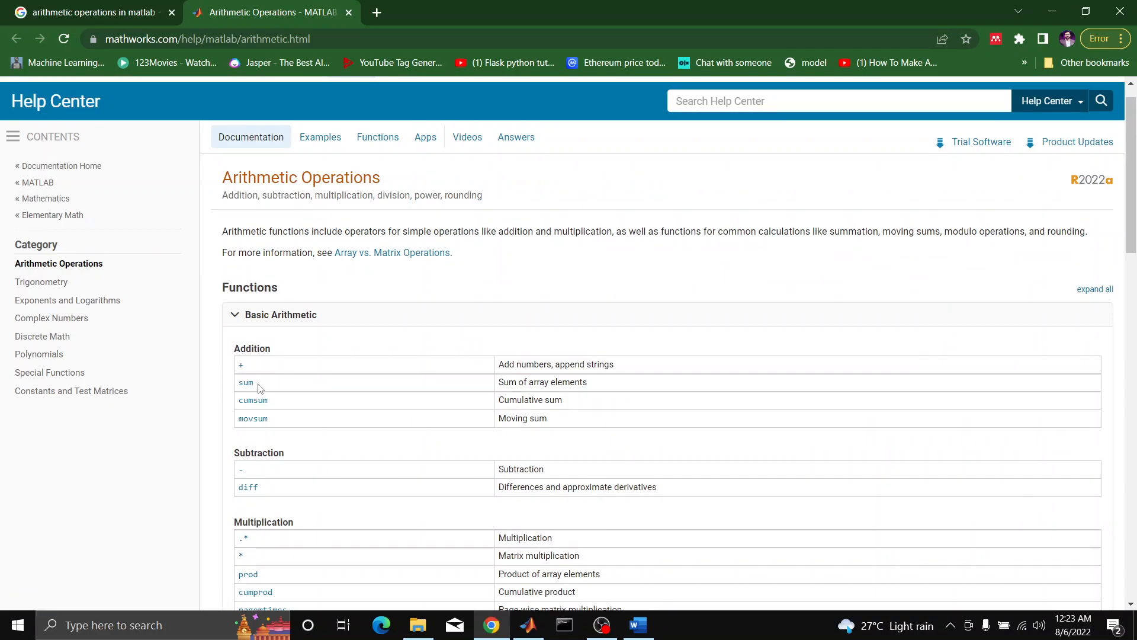
scroll("down", 3)
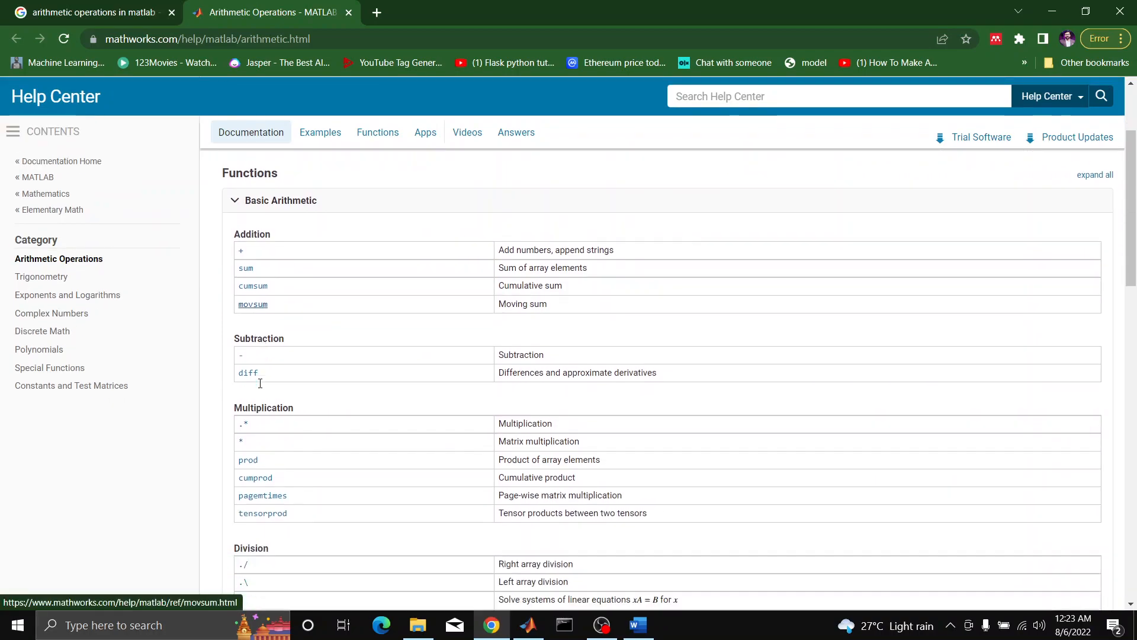
scroll("down", 3)
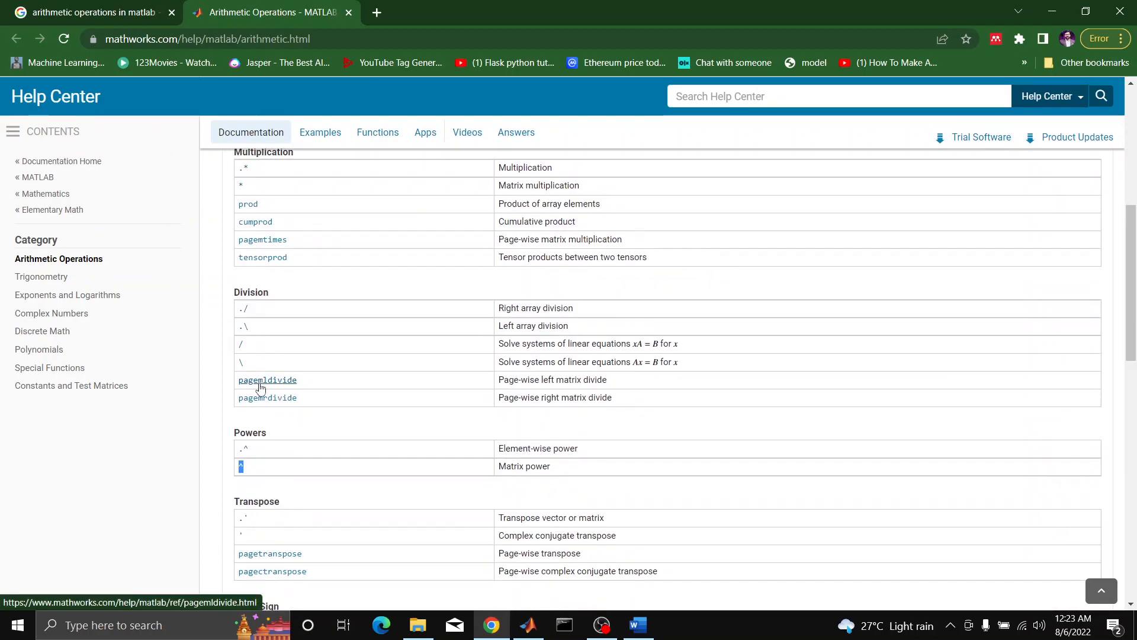
mouse_move(343, 440)
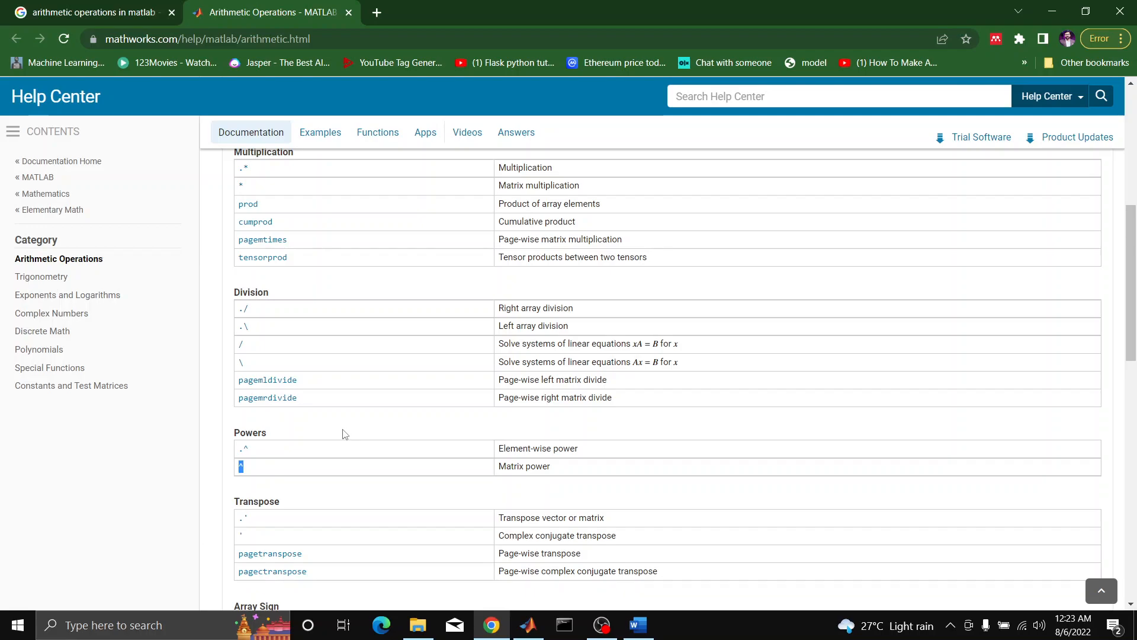
scroll("up", 3)
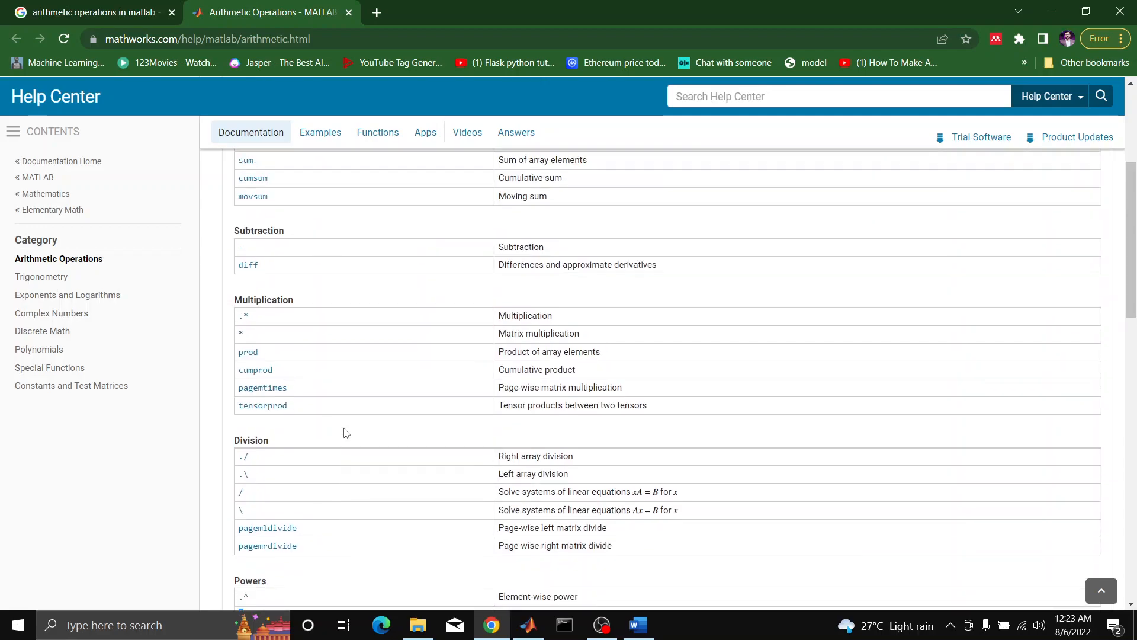